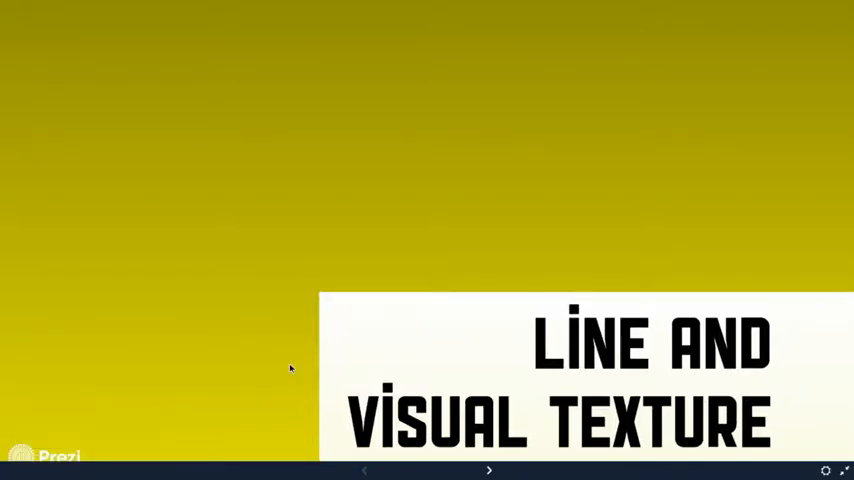
# Advance through the texture definitions slide to the Horizontal line example.
pyautogui.click(491, 472)
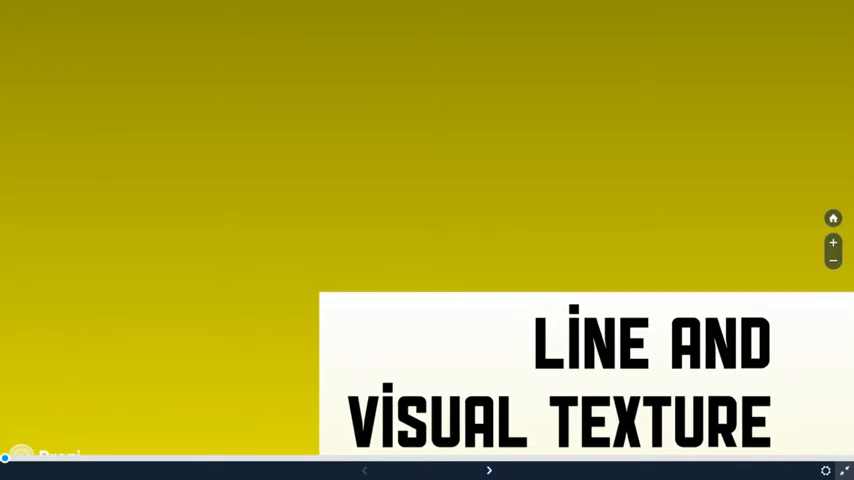
pyautogui.click(491, 468)
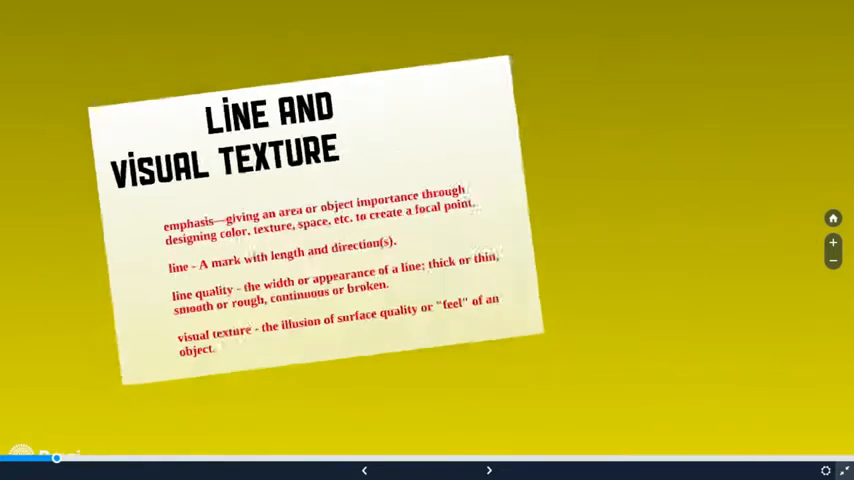
pyautogui.click(489, 469)
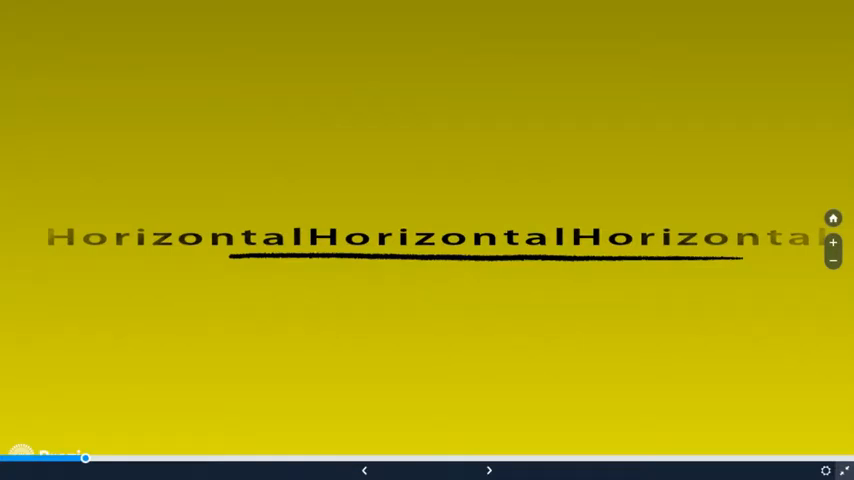
# Advance past the Vertical line example to the Hatching texture slide.
pyautogui.click(489, 470)
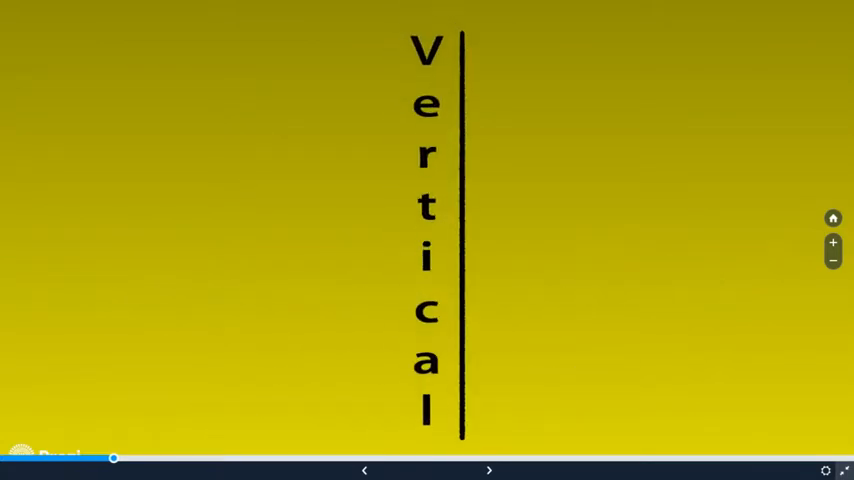
pyautogui.click(489, 470)
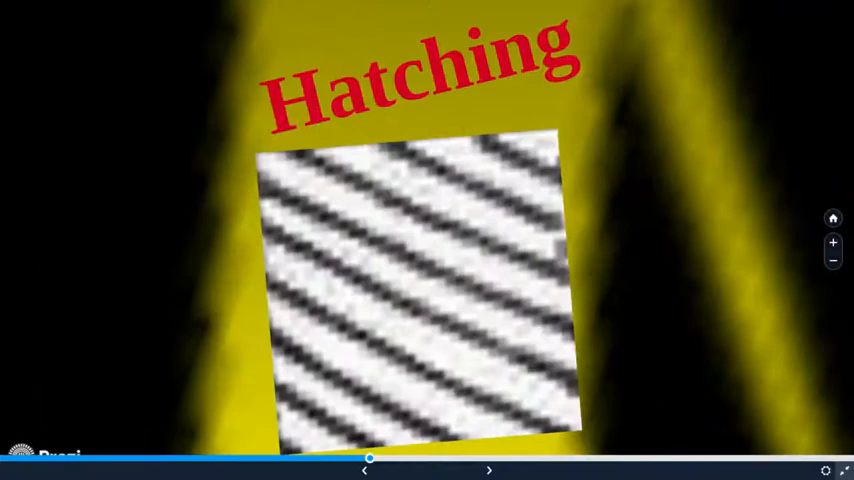
# Advance past the Cross-Hatching example to the Scribble texture slide.
pyautogui.click(486, 468)
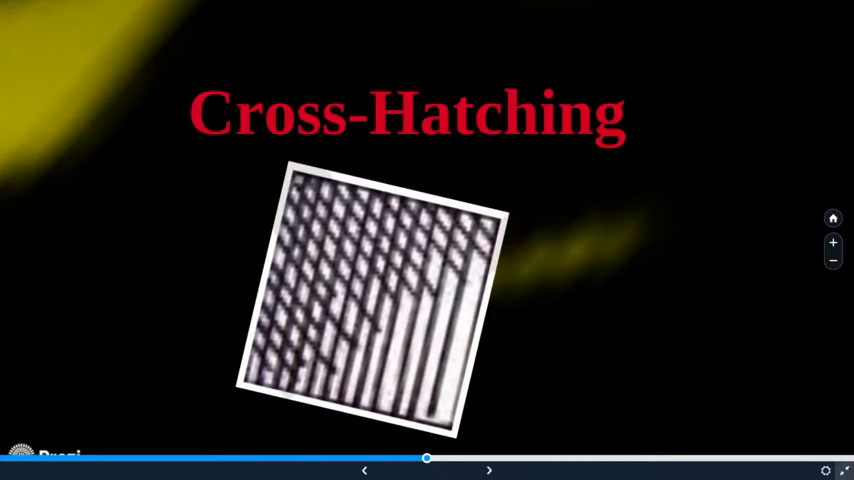
pyautogui.click(485, 468)
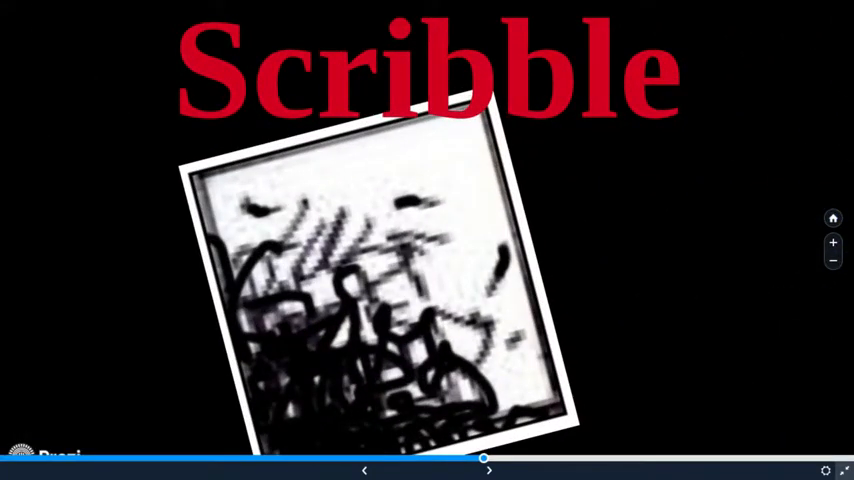
# Advance from Scribble to the Repetition of Shapes slide with overlapping squares and circles.
pyautogui.click(492, 468)
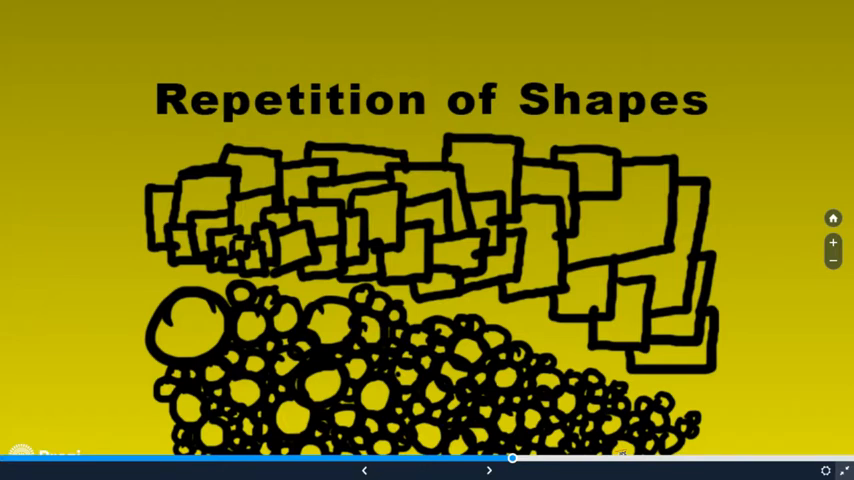
# Advance to the Stipple/Pointillism slide showing the dotted gradient image.
pyautogui.click(489, 470)
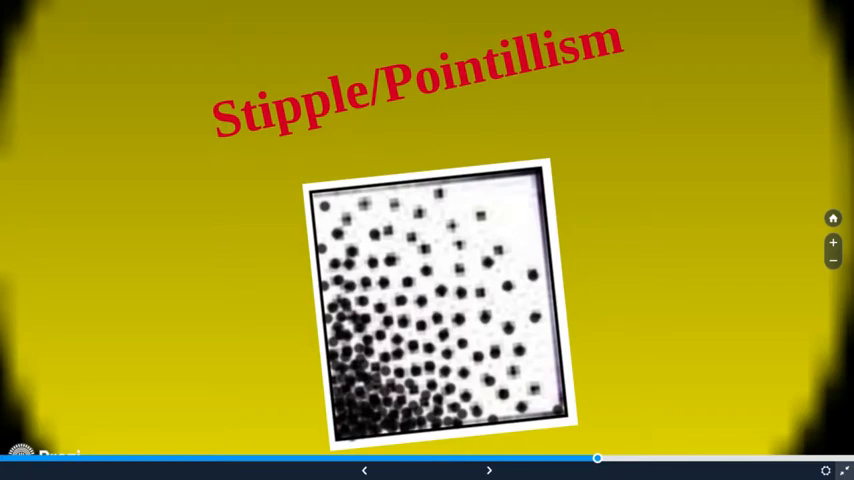
# Advance to 'Creating Value with Texture and Line' and exit full-screen presentation view.
pyautogui.click(488, 468)
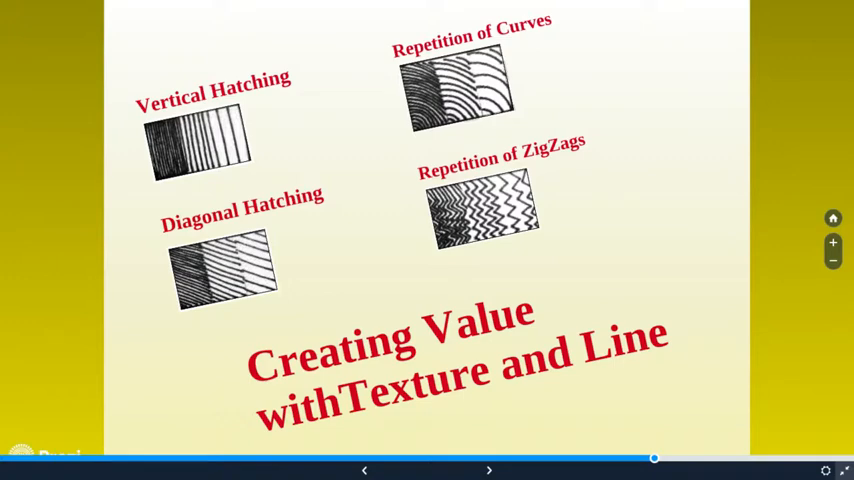
pyautogui.press('Escape')
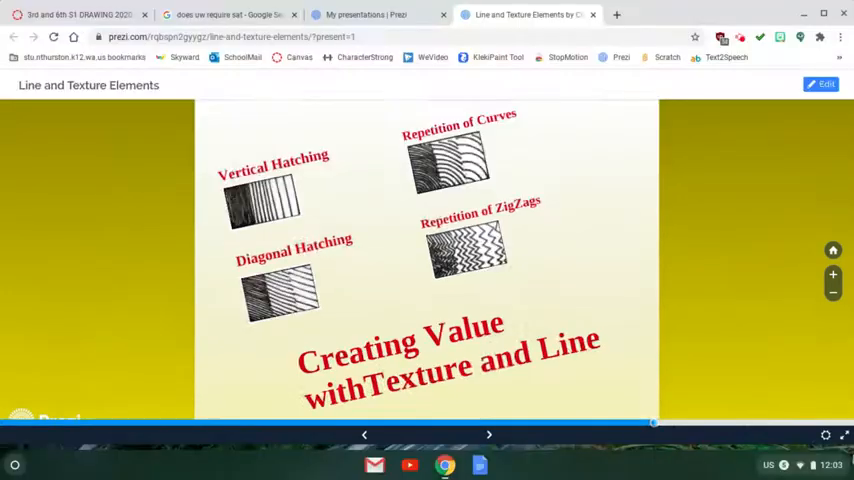